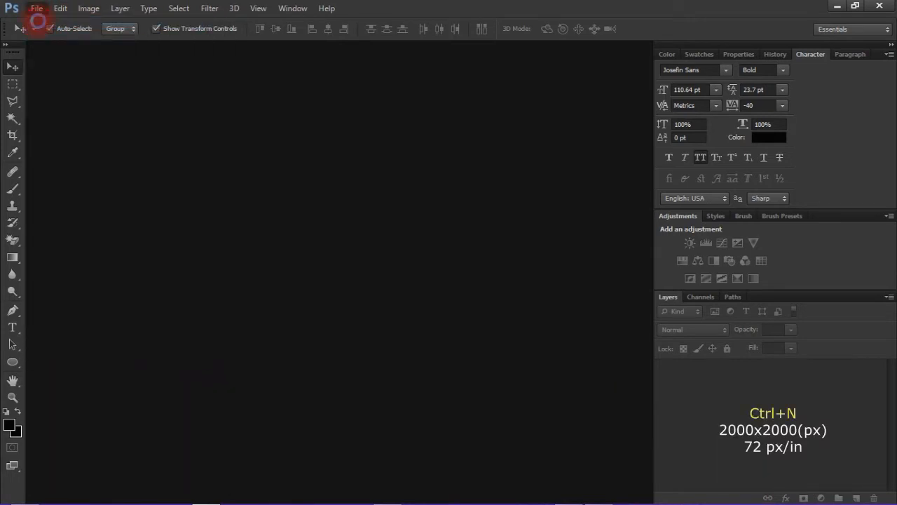
# Step: Create a new white 2000 × 2000 px document at 72 ppi
pyautogui.press('Ctrl+N')
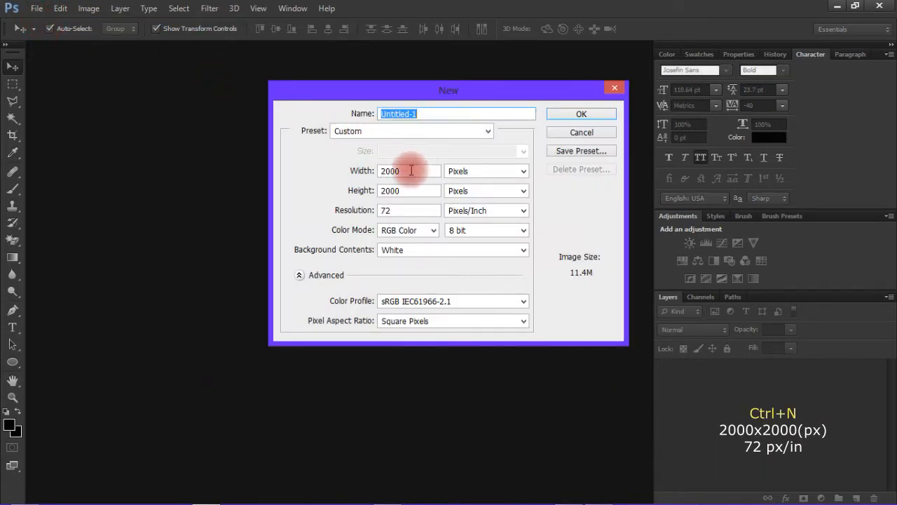
pyautogui.click(409, 190)
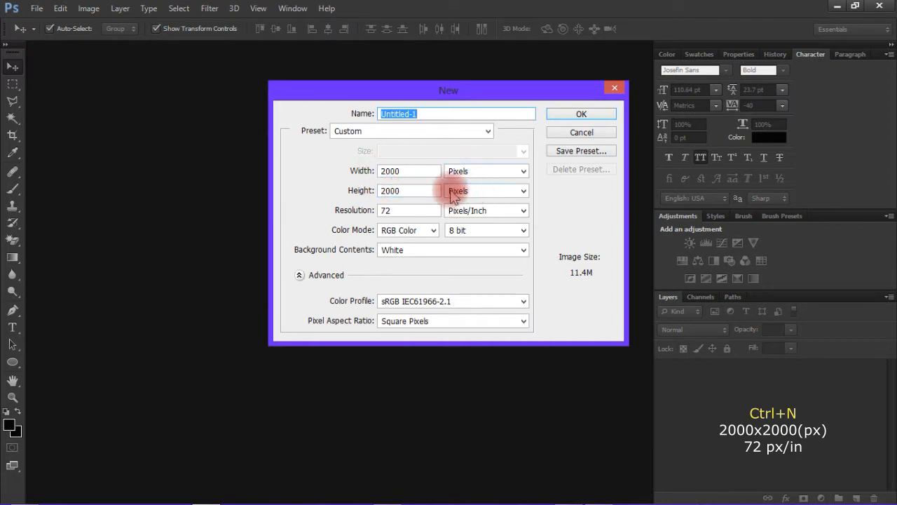
pyautogui.moveTo(561, 117)
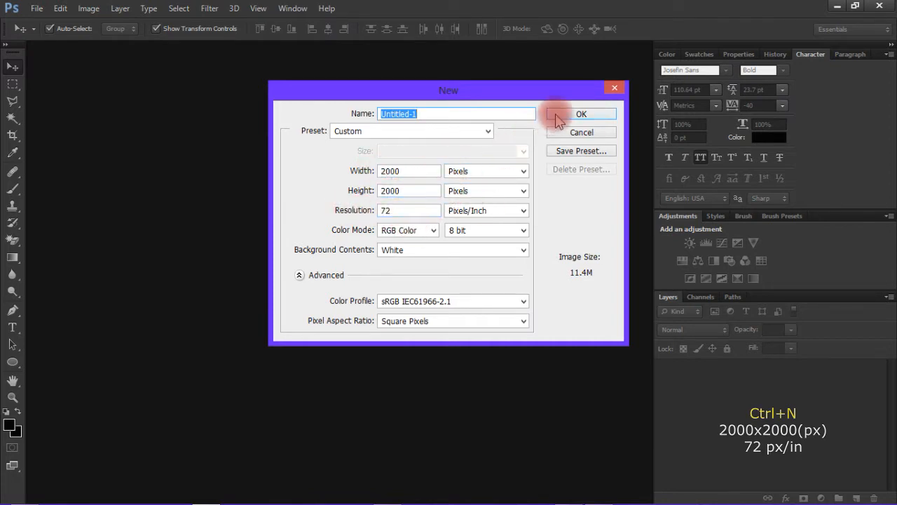
pyautogui.click(581, 114)
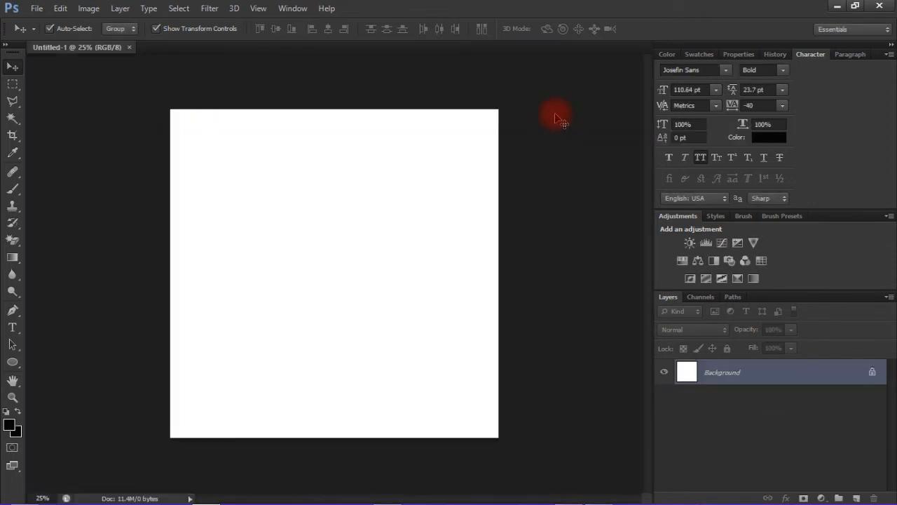
# Step: Fit the canvas to the window and add a Solid Color fill layer in purple #743983
pyautogui.press('Ctrl+0')
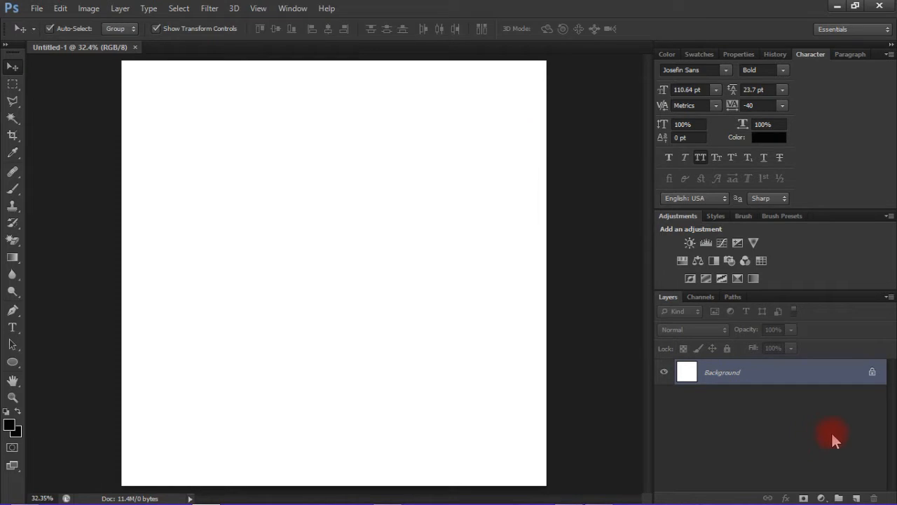
pyautogui.moveTo(806, 484)
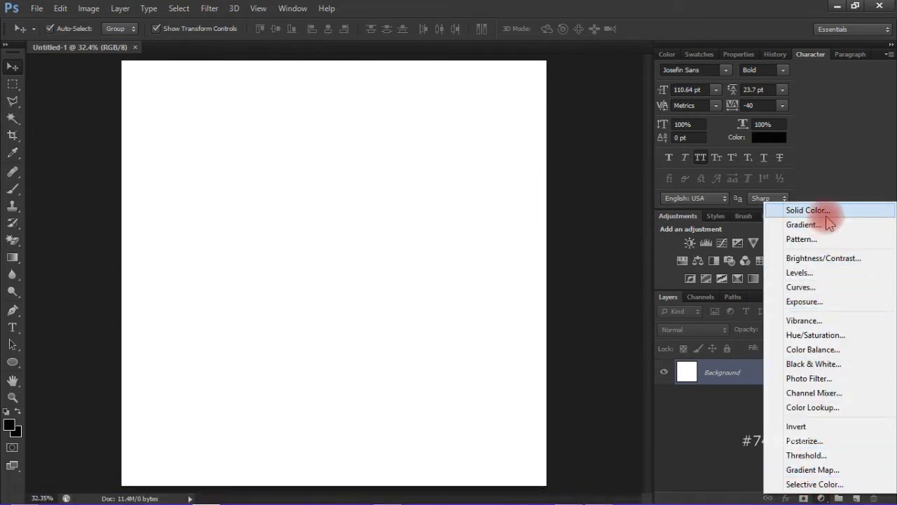
pyautogui.click(807, 210)
pyautogui.write('7439')
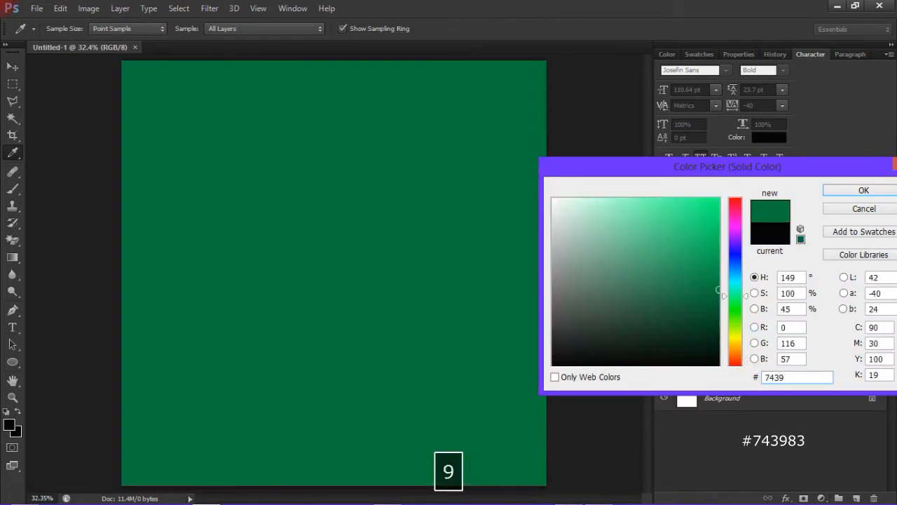
pyautogui.click(862, 190)
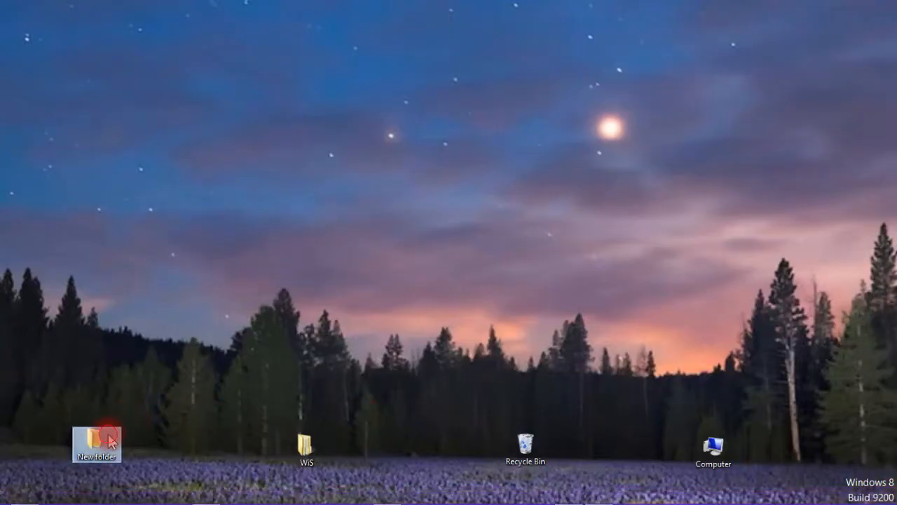
# Step: Place the night sky5 photo from the image folder so it covers the whole canvas
pyautogui.doubleClick(96, 438)
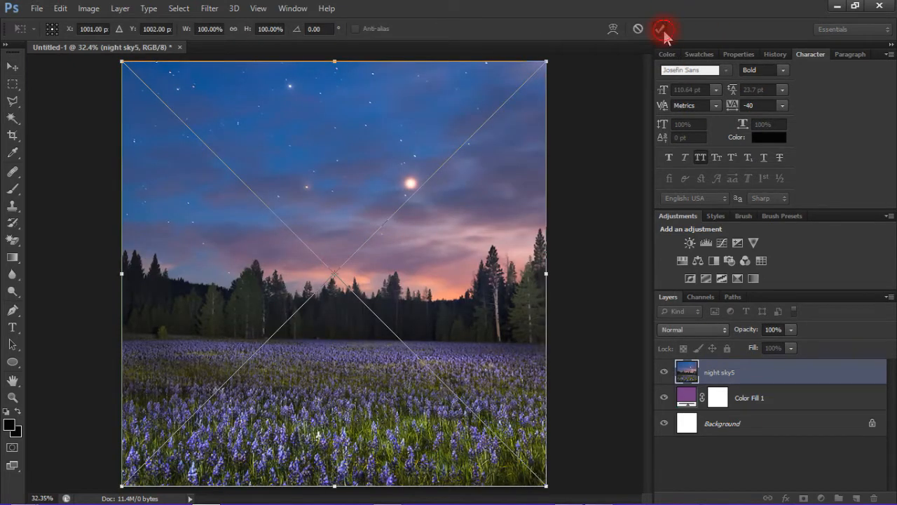
pyautogui.click(661, 29)
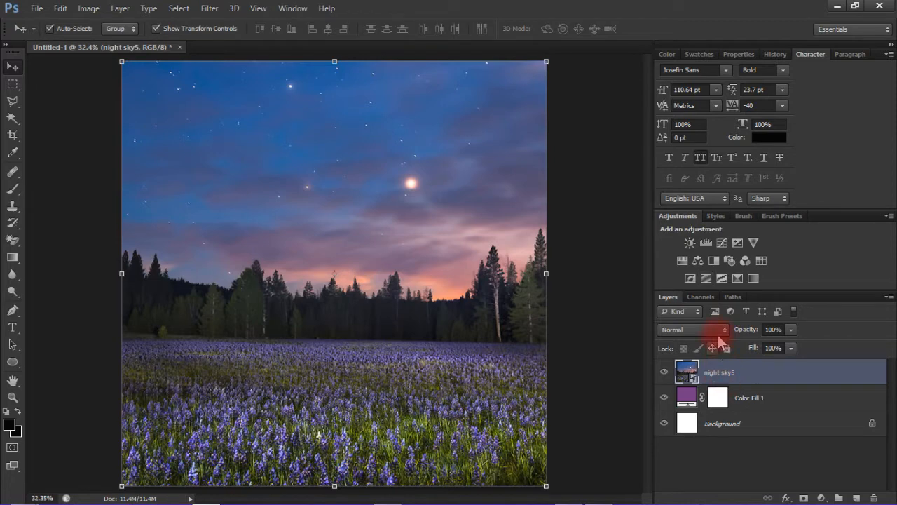
pyautogui.click(713, 330)
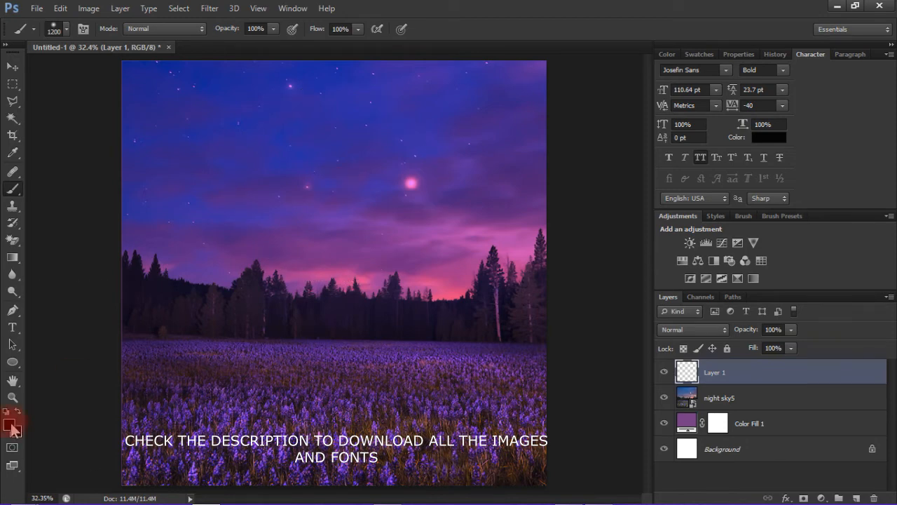
# Step: Paint a soft white glow on Layer 1 at 42% opacity and centre it horizontally
pyautogui.click(8, 425)
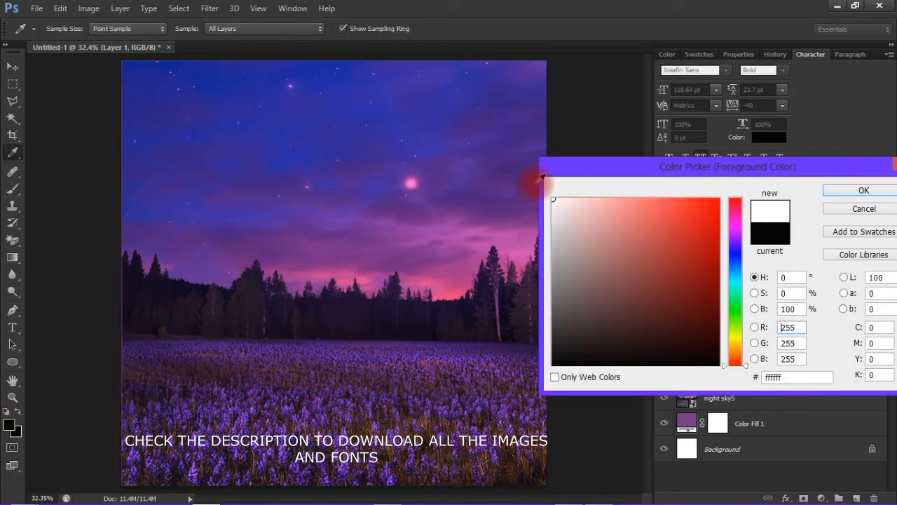
pyautogui.click(857, 190)
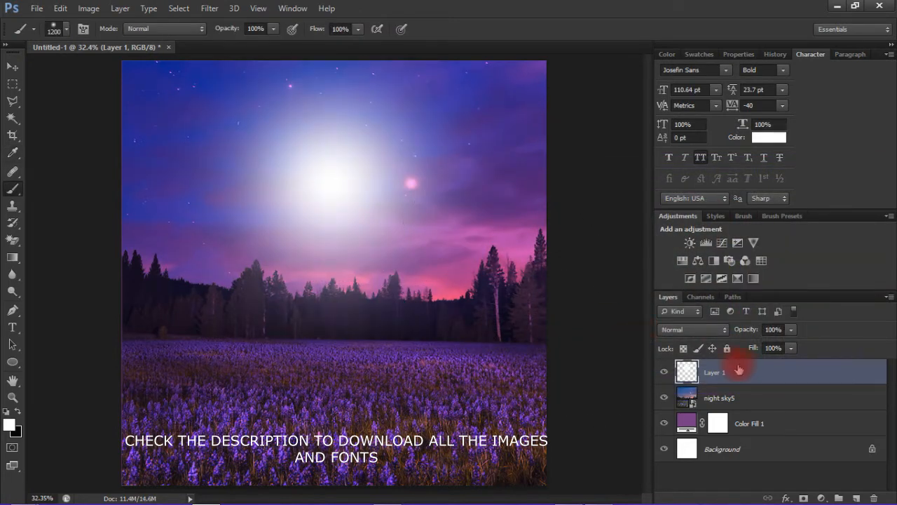
pyautogui.click(774, 329)
pyautogui.write('42')
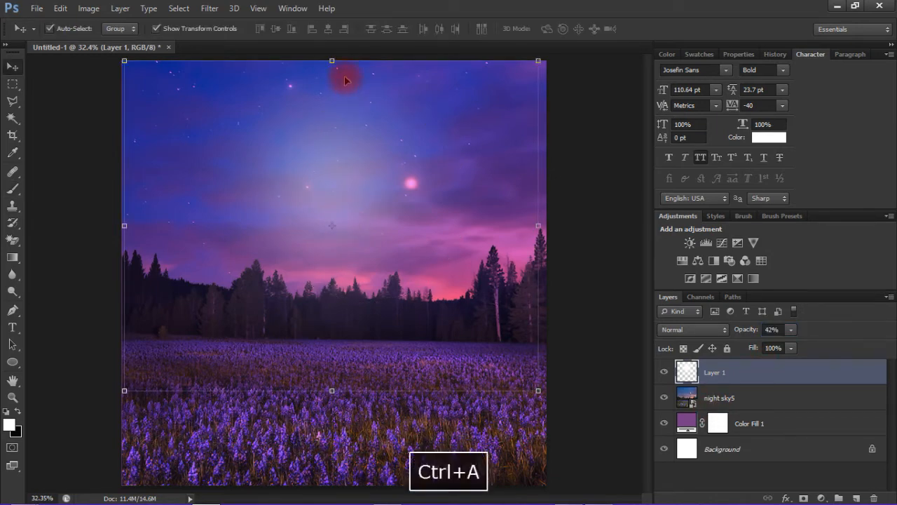
pyautogui.click(329, 29)
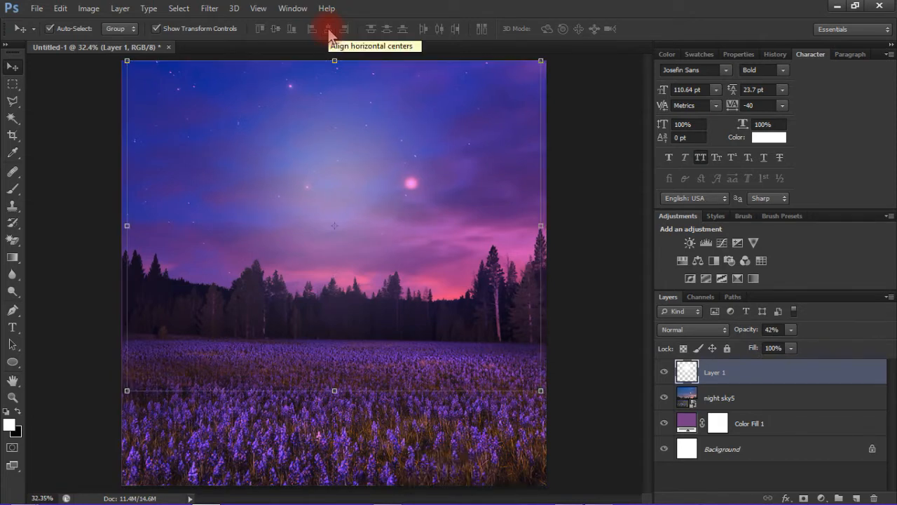
pyautogui.moveTo(636, 290)
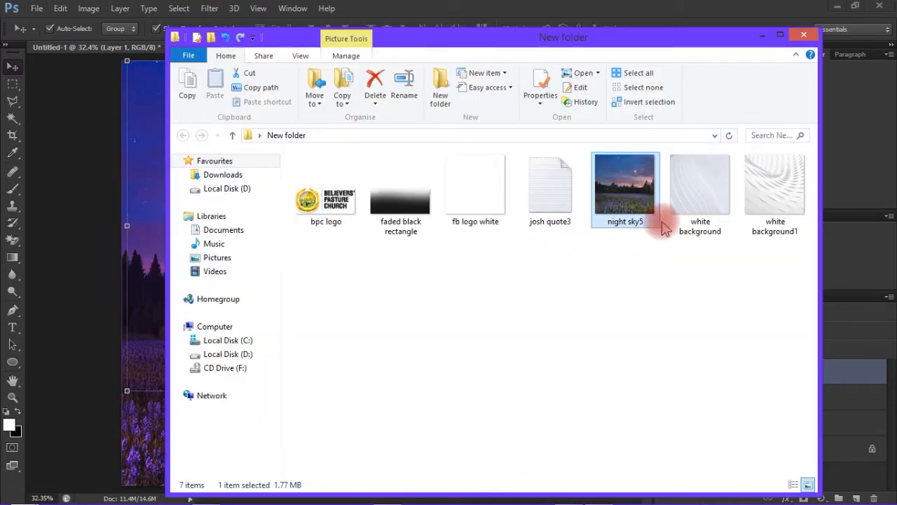
# Step: Place the white background and white background1 textures and blend them as Soft Light
pyautogui.click(701, 184)
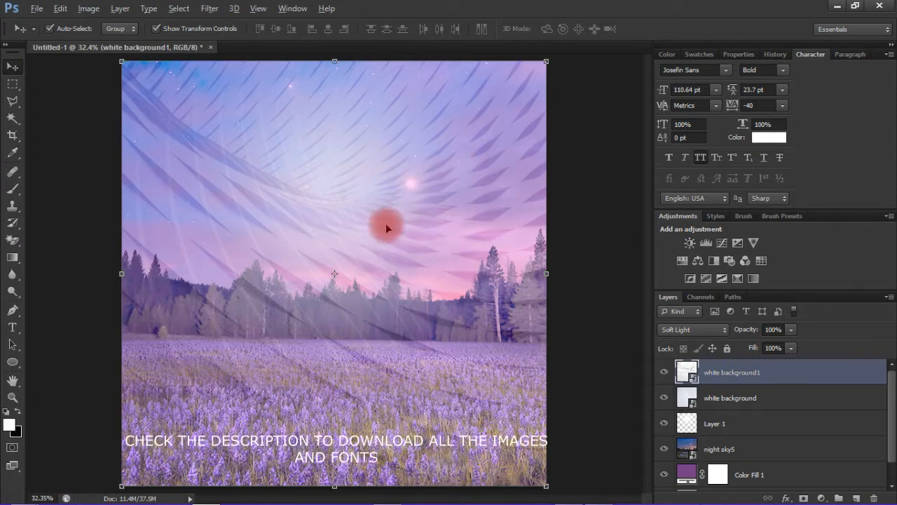
pyautogui.press('Space')
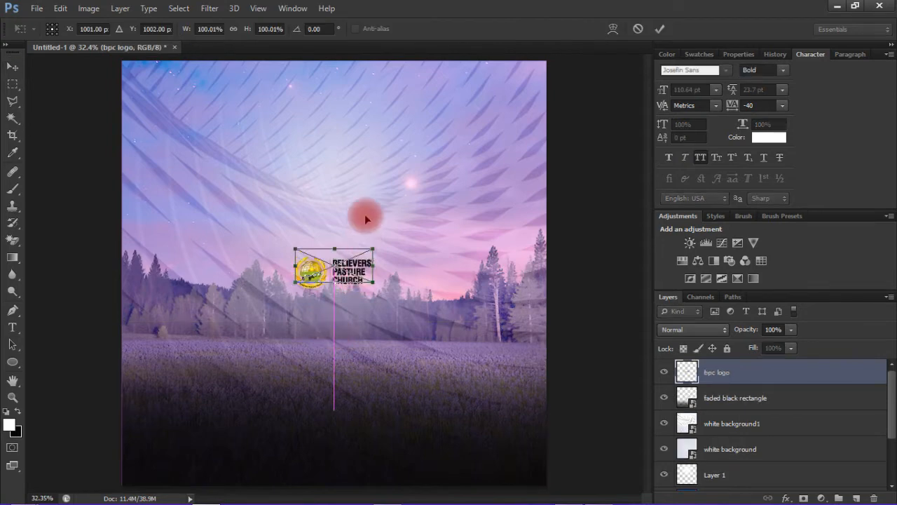
# Step: Move the bpc logo to the top centre of the canvas along the smart guide
pyautogui.moveTo(350, 270); pyautogui.dragTo(335, 77)
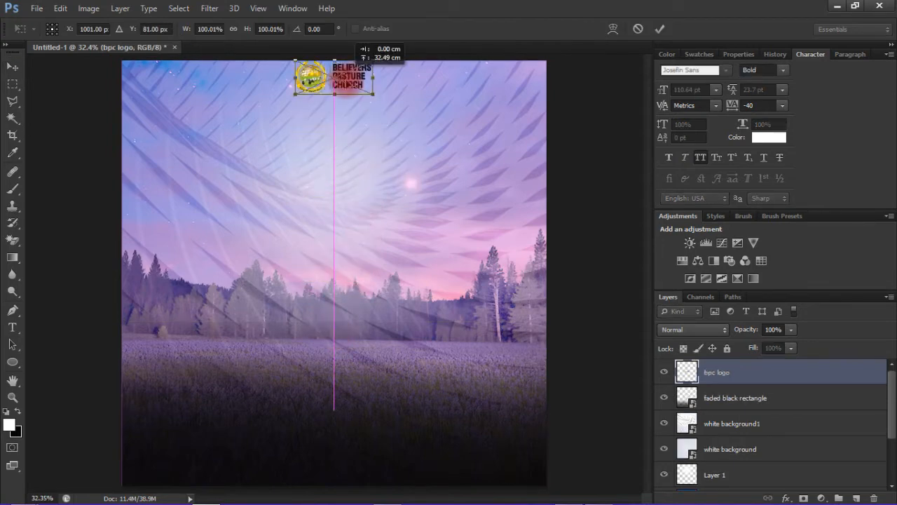
pyautogui.moveTo(333, 77); pyautogui.dragTo(333, 91)
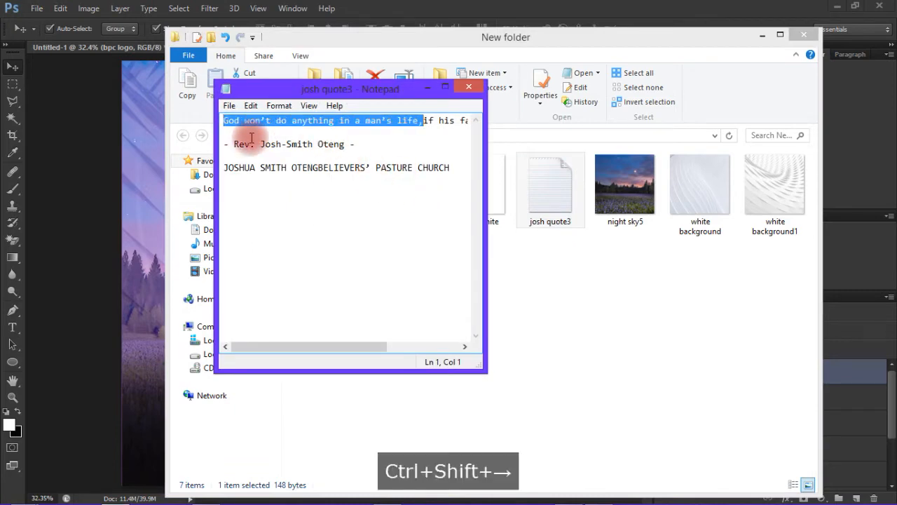
# Step: Paste the copied quote as a text layer in Raleway ExtraBold at about 164 pt
pyautogui.press('ctrl+shift+left')
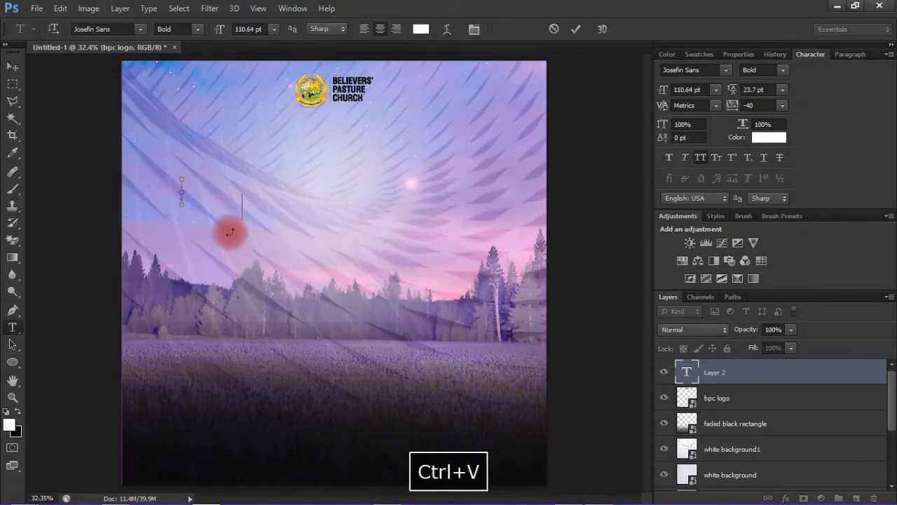
pyautogui.press('ctrl+v')
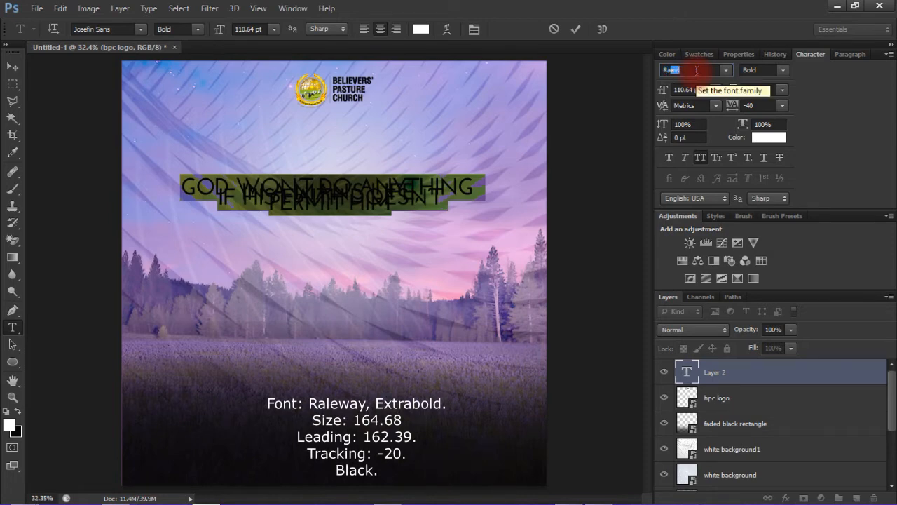
pyautogui.write('Raleway')
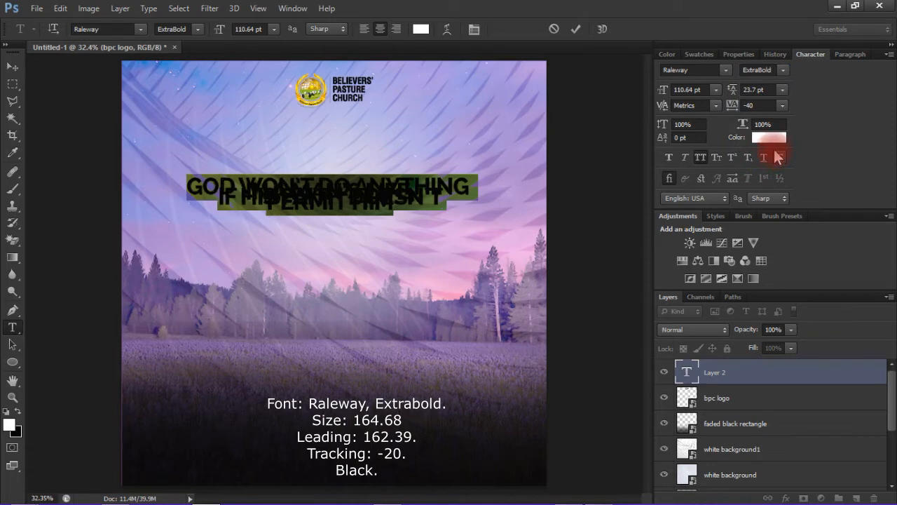
pyautogui.click(690, 89)
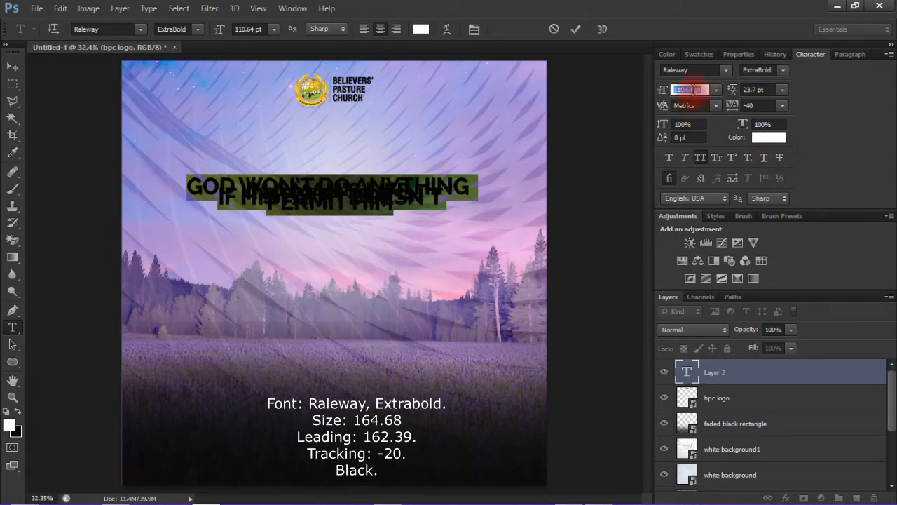
pyautogui.write('164.3')
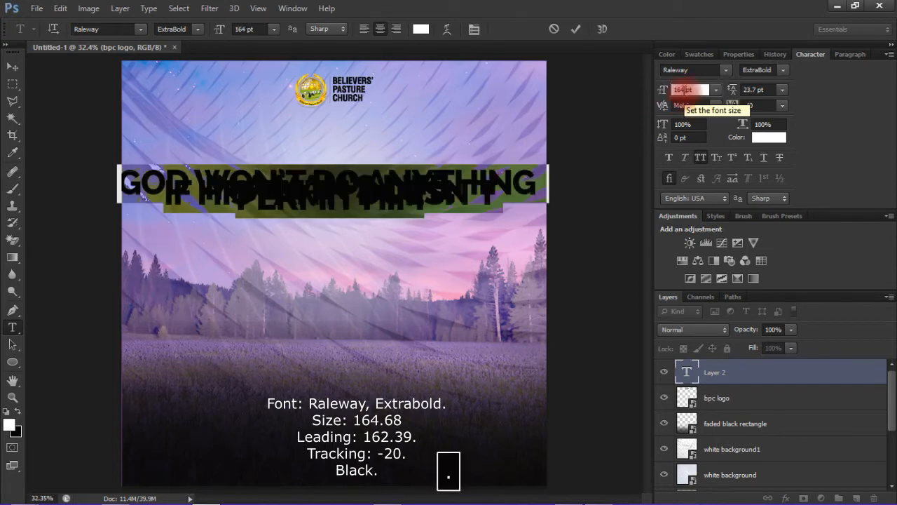
# Step: Make the quote black with 162.39 pt leading and -20 tracking, centred below the logo
pyautogui.press('Enter')
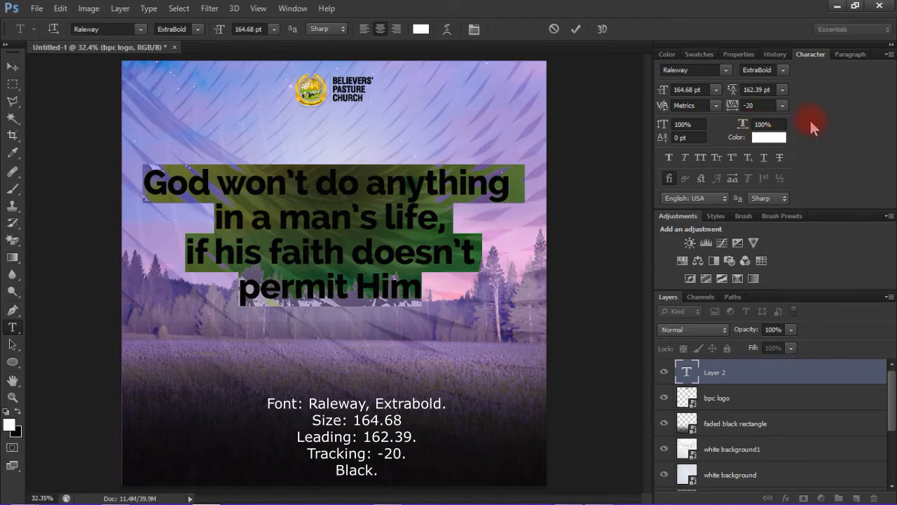
pyautogui.click(769, 137)
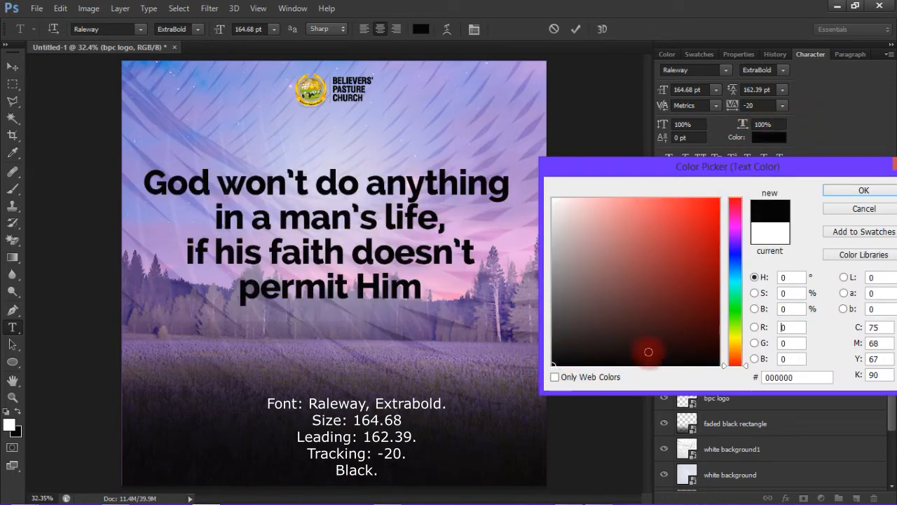
pyautogui.click(864, 190)
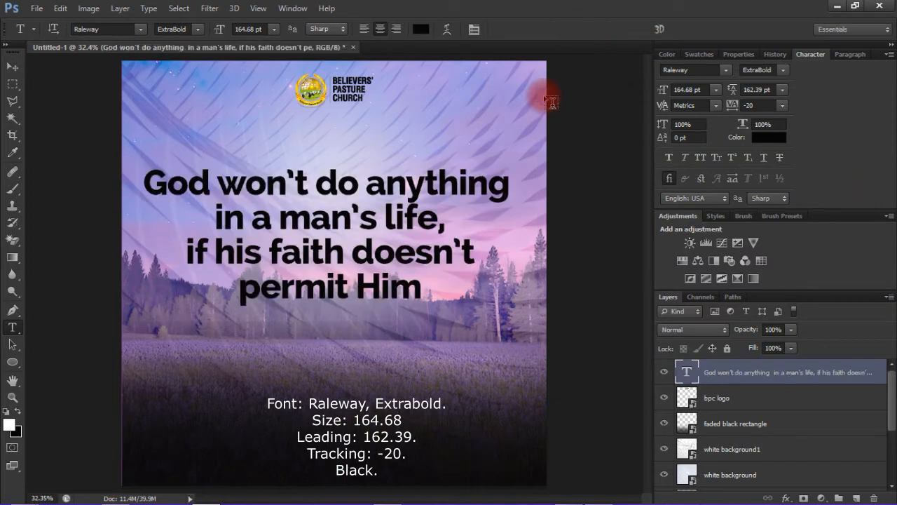
pyautogui.press('ctrl+a')
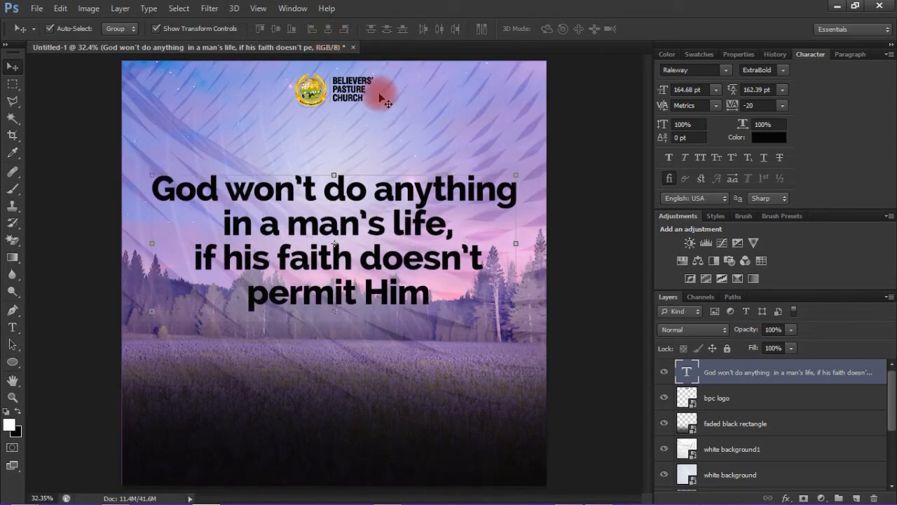
pyautogui.click(717, 397)
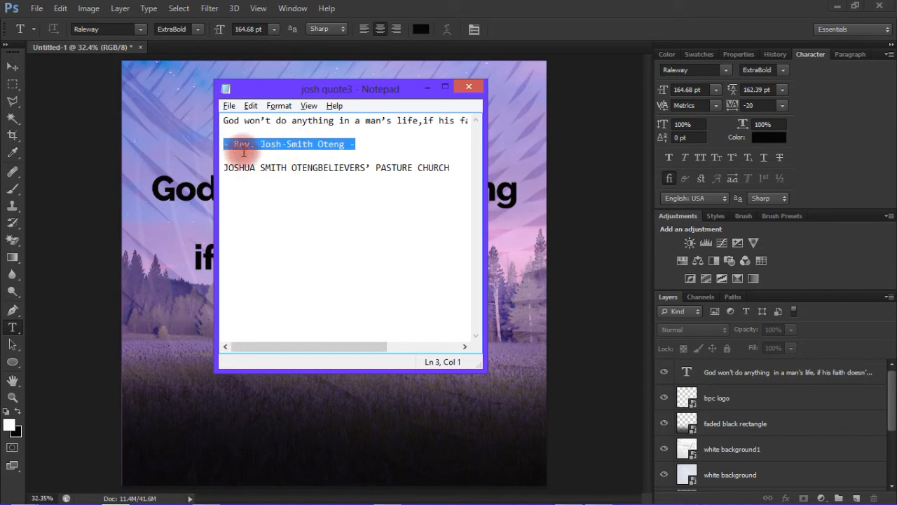
# Step: Copy the '- Rev. … -' attribution line and return to the poster document
pyautogui.press('Ctrl+C')
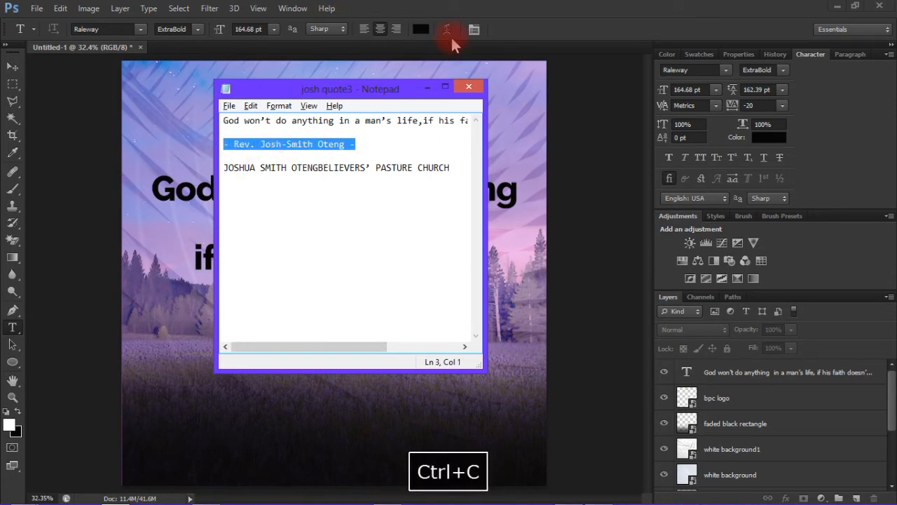
pyautogui.click(468, 86)
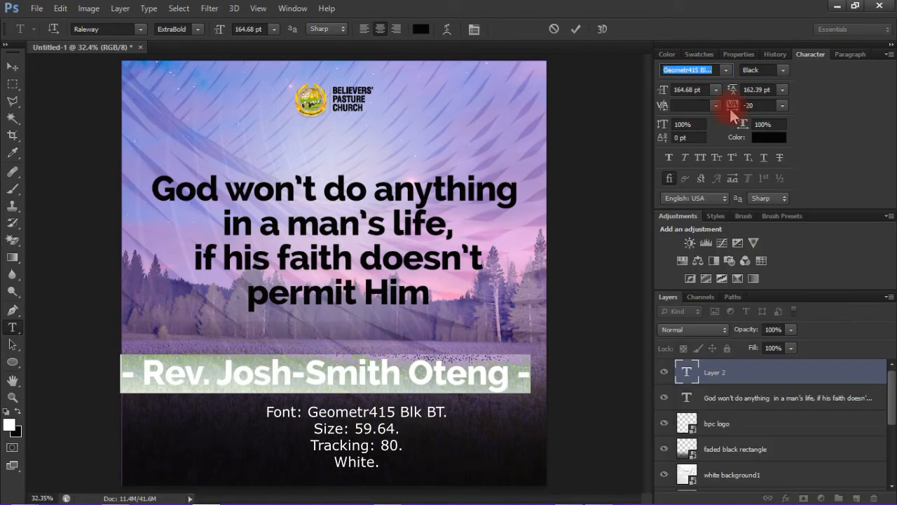
# Step: Set the pastor's name in white All Caps Geometr415 Blk BT, 59.64 pt with tracking 80
pyautogui.click(700, 157)
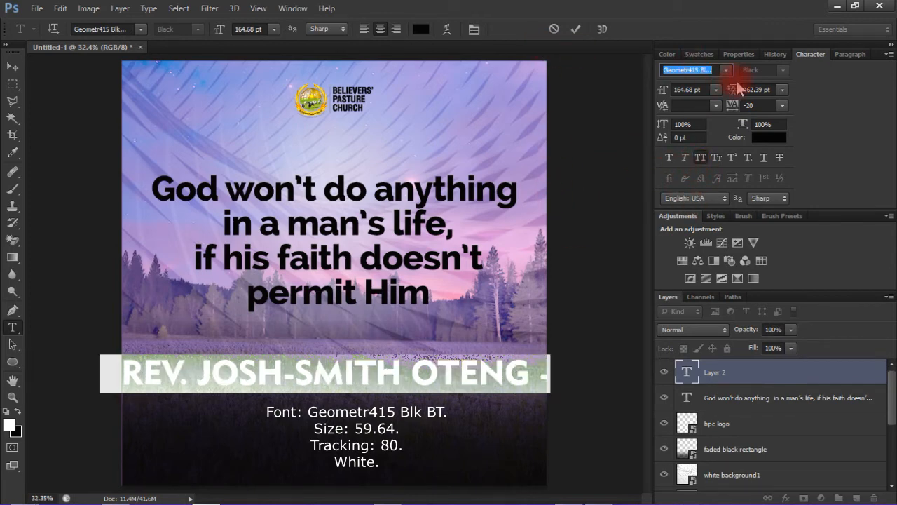
pyautogui.click(769, 136)
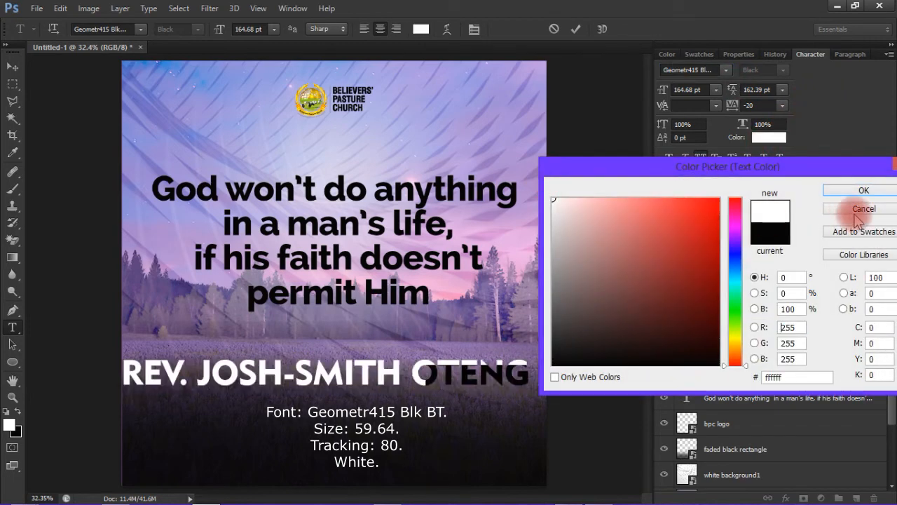
pyautogui.click(862, 209)
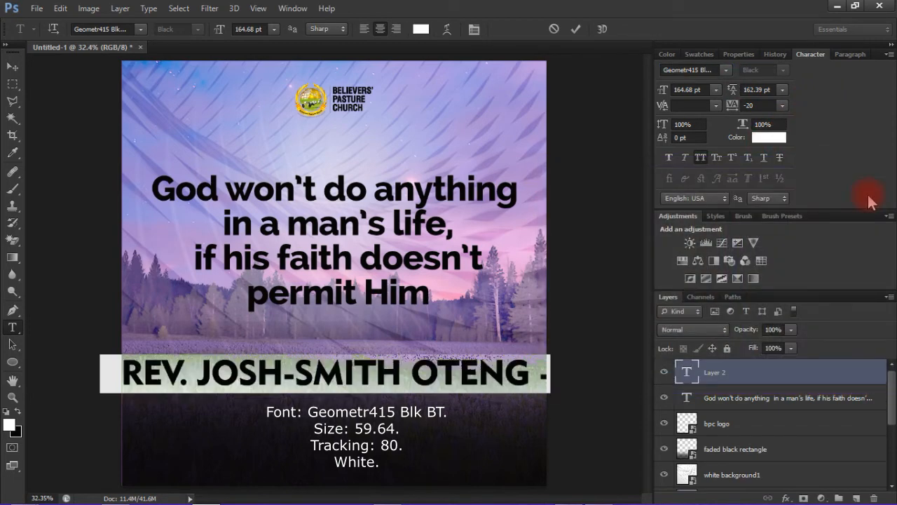
pyautogui.click(692, 89)
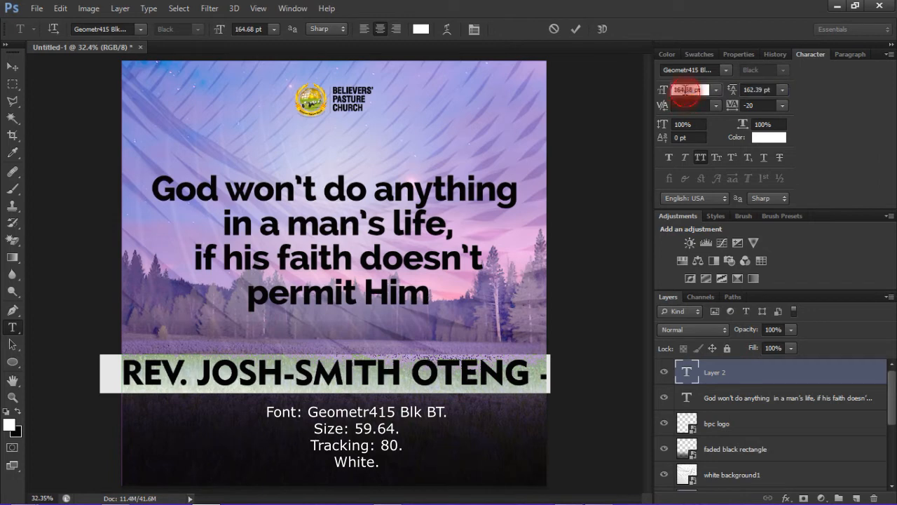
pyautogui.write('59.6')
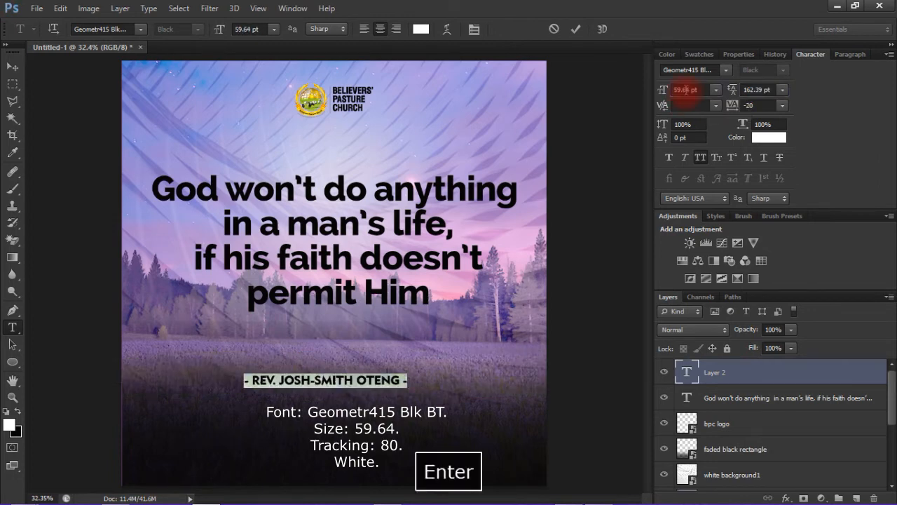
pyautogui.click(448, 471)
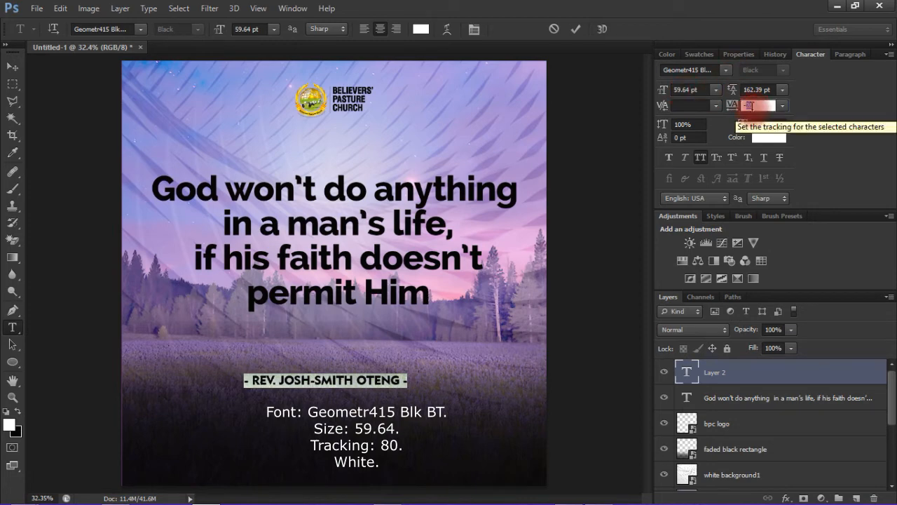
pyautogui.press('Backspace')
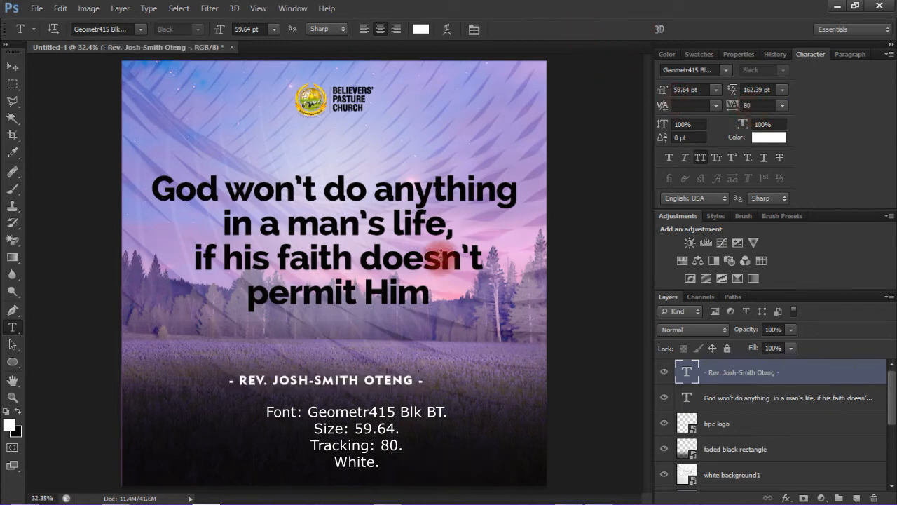
pyautogui.press('Ctrl+A')
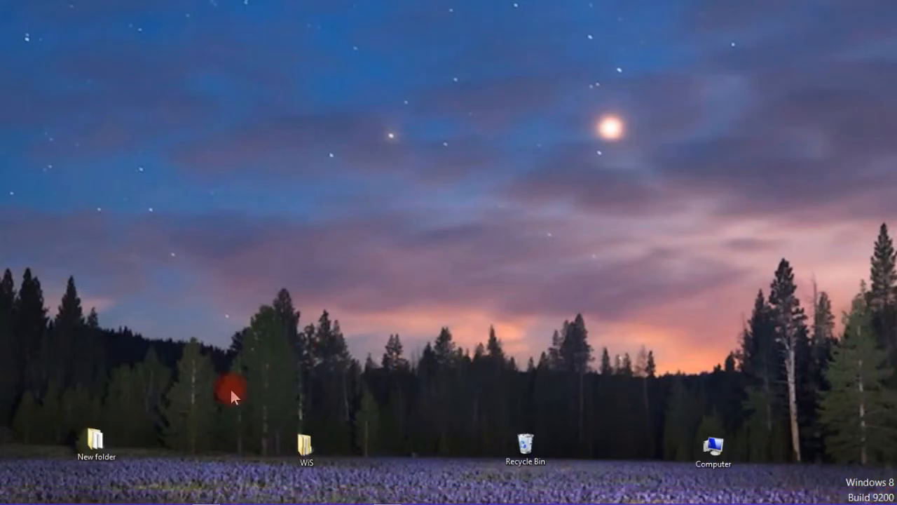
pyautogui.moveTo(93, 441)
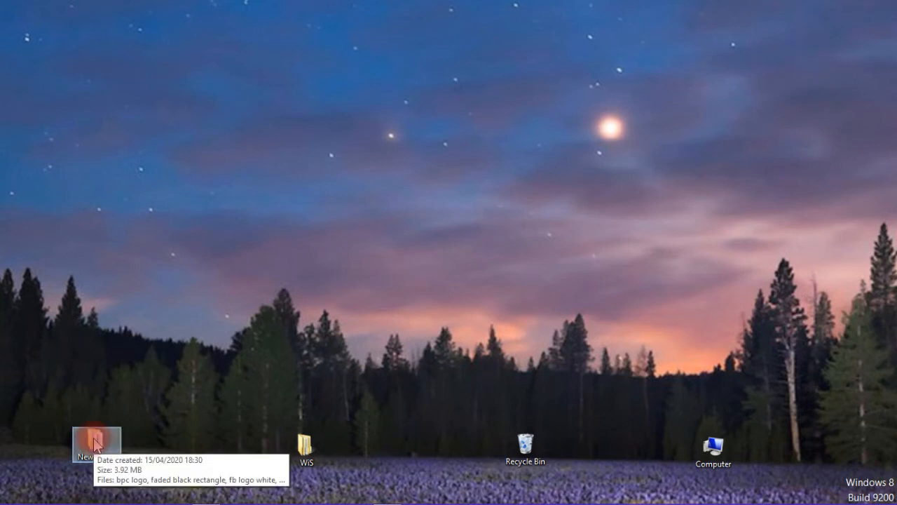
# Step: Open the desktop 'New folder' containing the logo, rectangle and Facebook logo assets
pyautogui.doubleClick(90, 439)
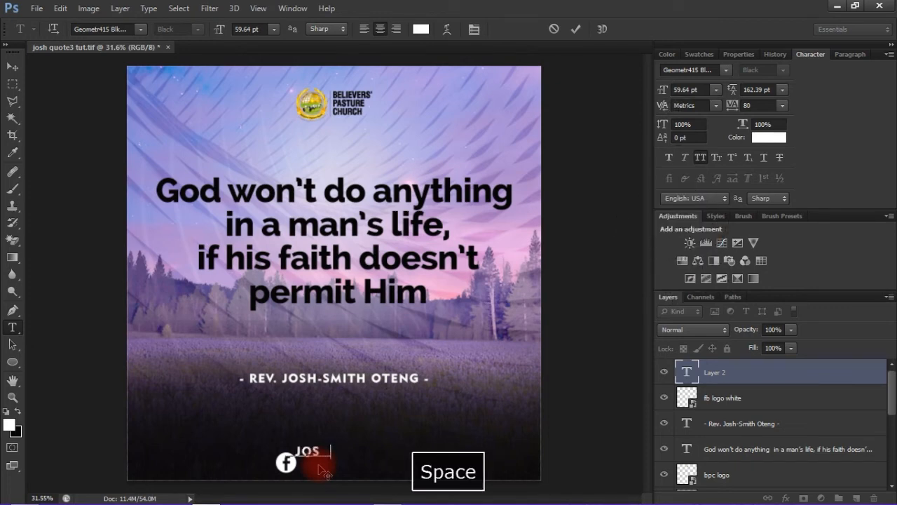
pyautogui.write('JOSHUA SMITH OTENG')
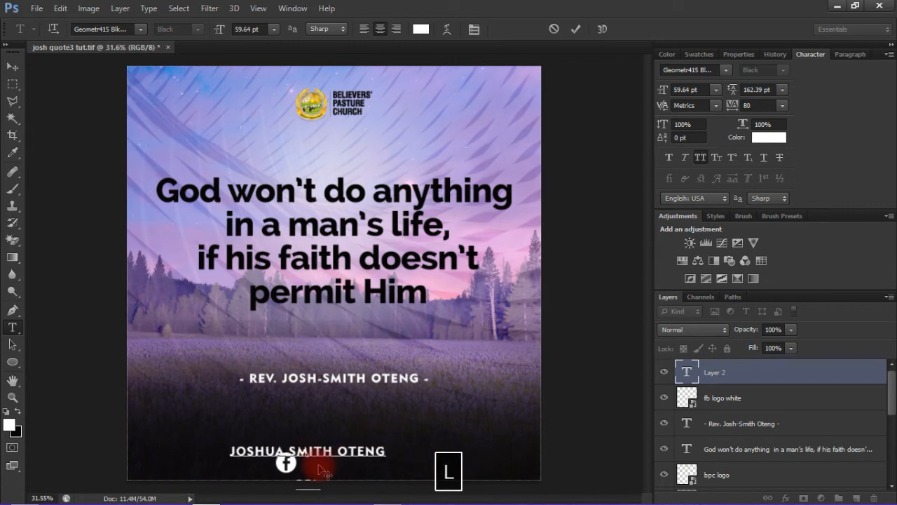
pyautogui.write('BEL')
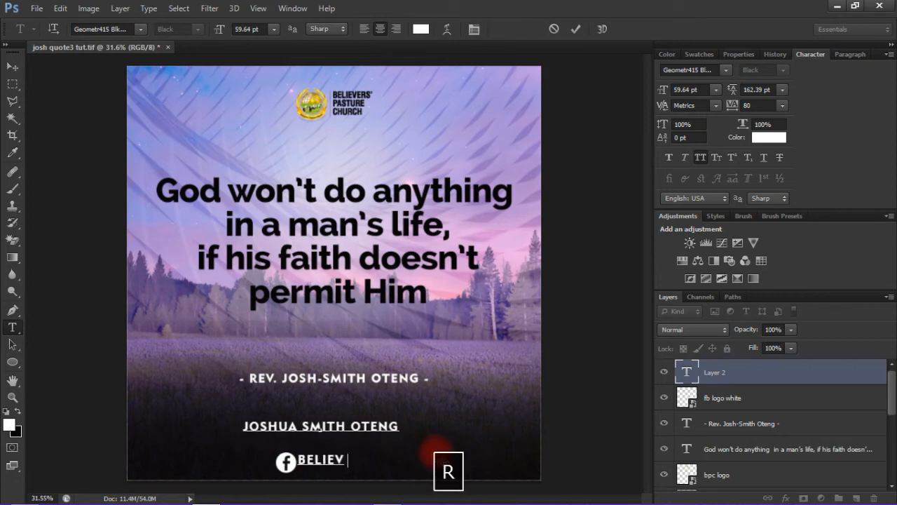
pyautogui.write("IEVERS' PASTURE CHURCH")
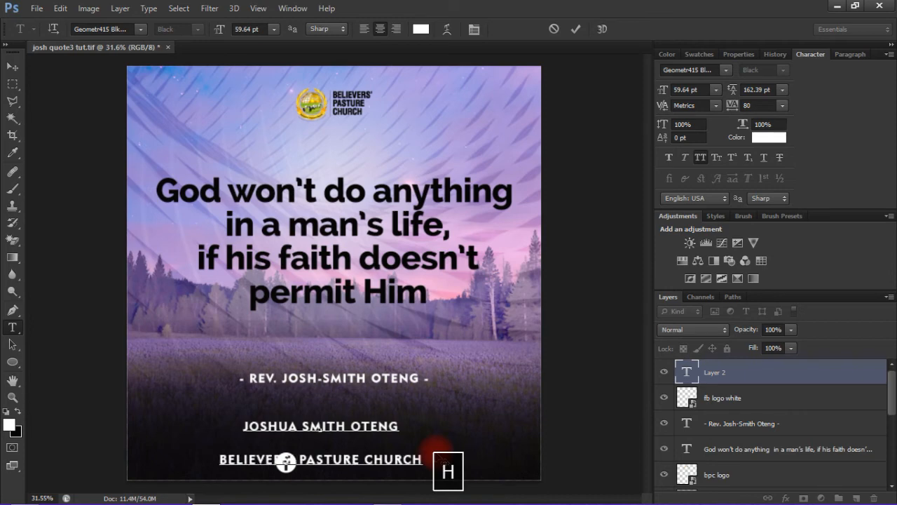
# Step: Set the handle text to 47.53 pt with 50.8 pt leading
pyautogui.click(365, 28)
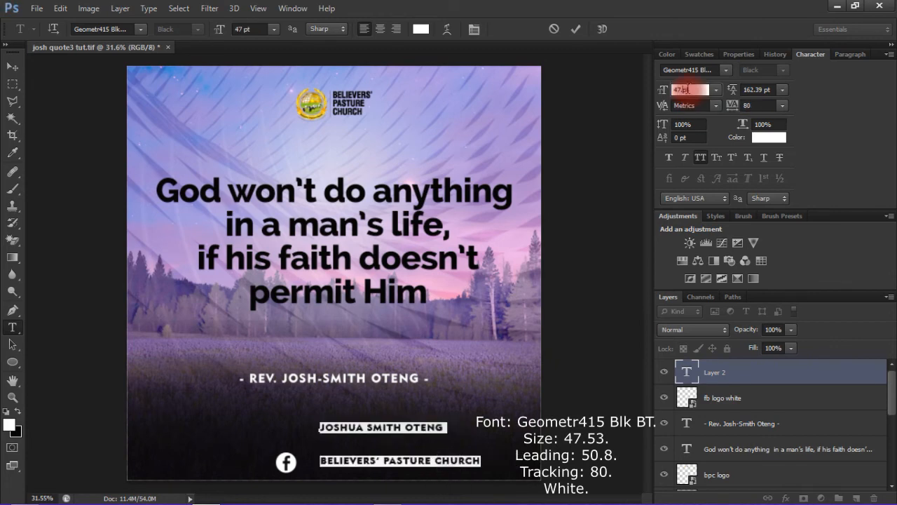
pyautogui.write('47.53')
pyautogui.press('Enter')
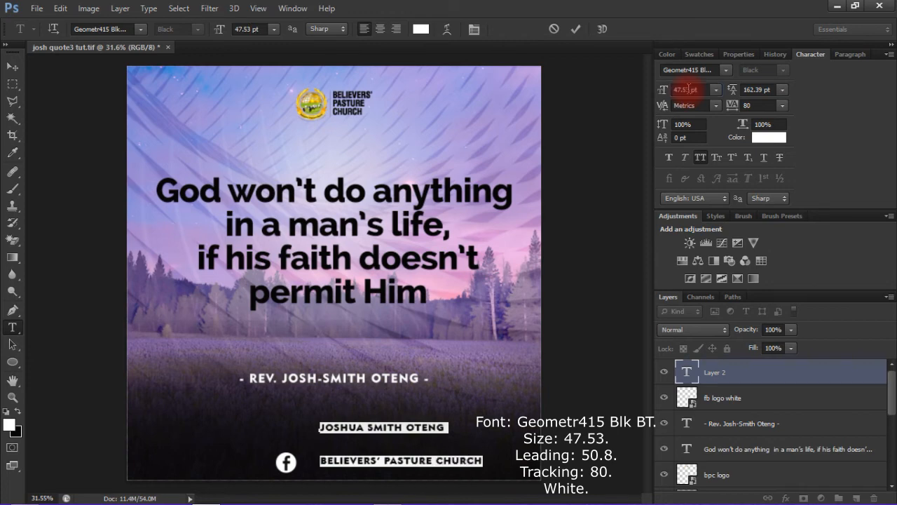
pyautogui.click(760, 89)
pyautogui.write('50.8')
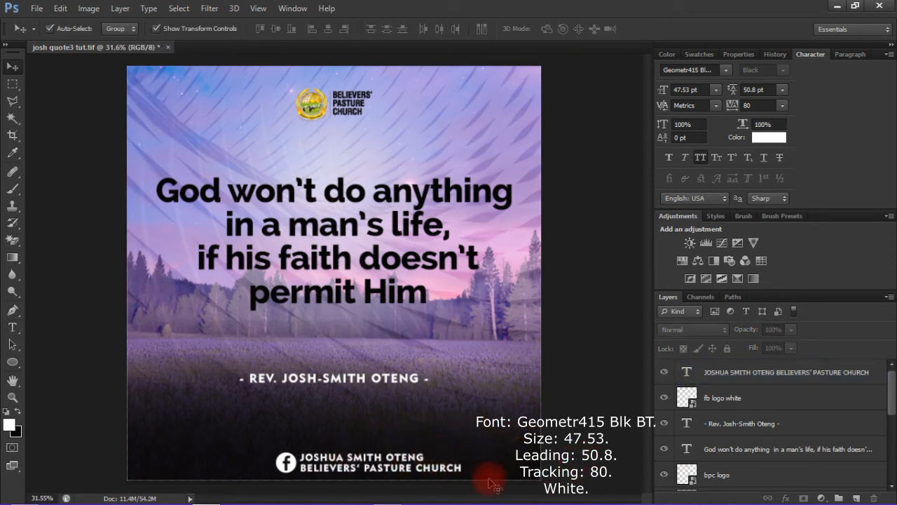
# Step: Group the Facebook logo with its handles, centre the group, and nudge the pastor's name line into place
pyautogui.click(789, 372)
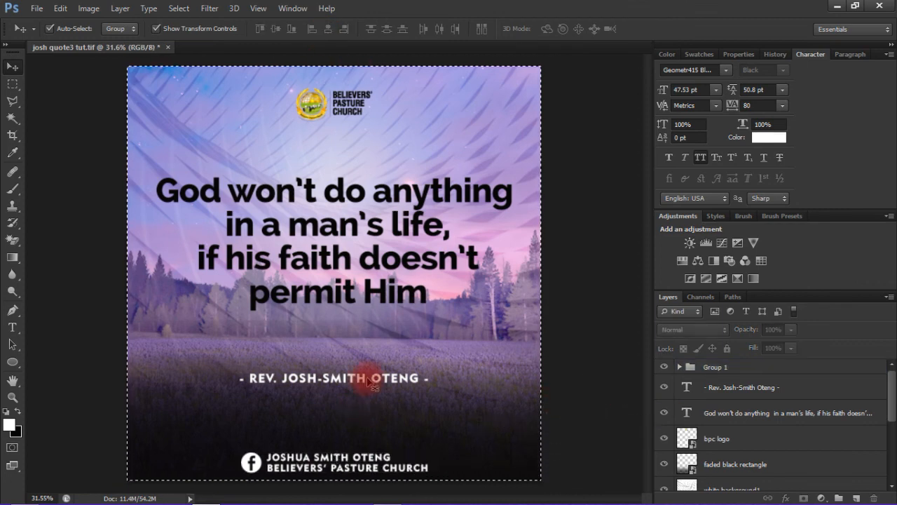
pyautogui.moveTo(457, 207)
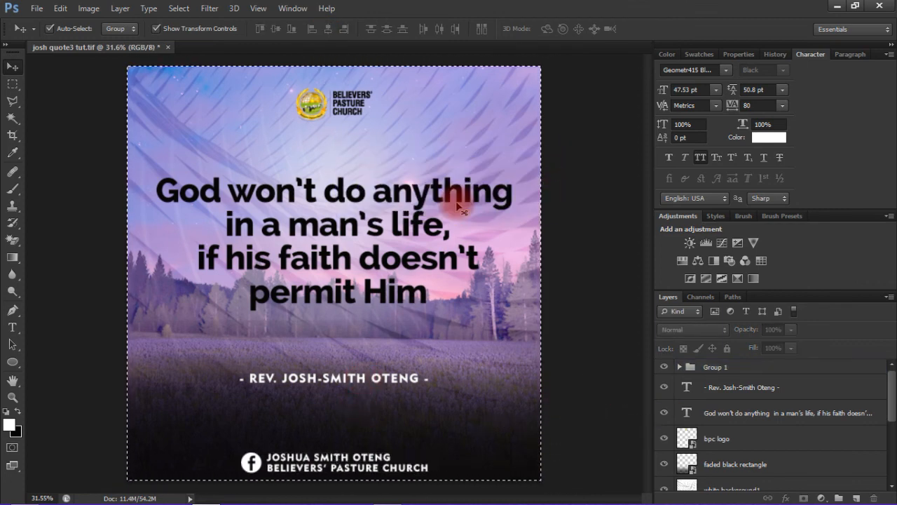
pyautogui.moveTo(380, 387)
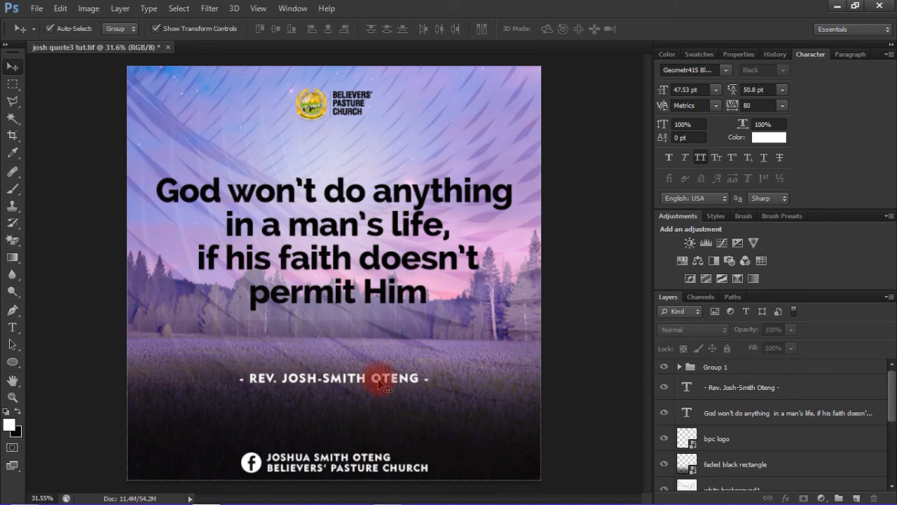
pyautogui.click(382, 382)
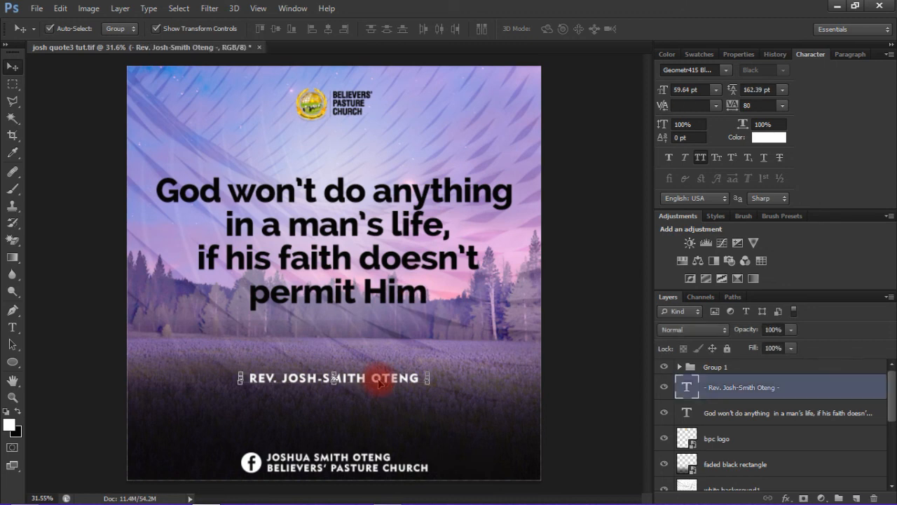
pyautogui.press('Shift')
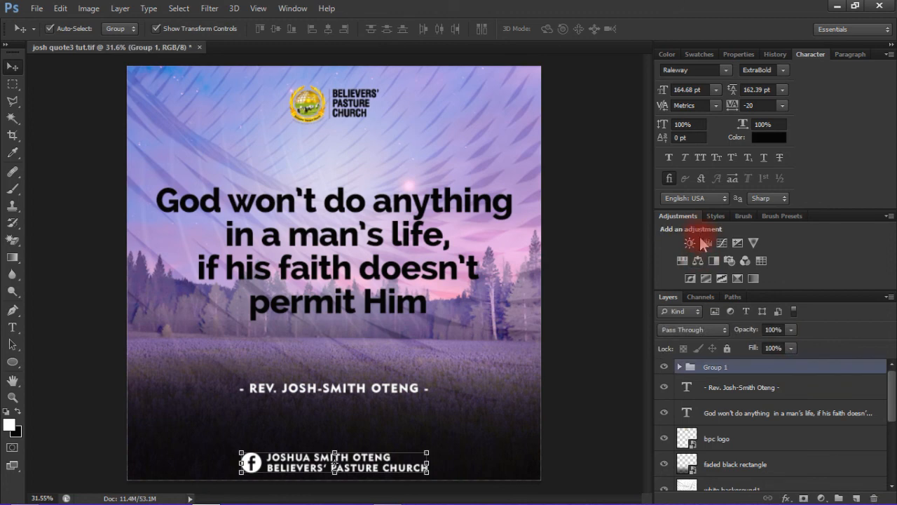
# Step: Add a Curves adjustment layer above the Facebook group and all poster layers
pyautogui.click(706, 242)
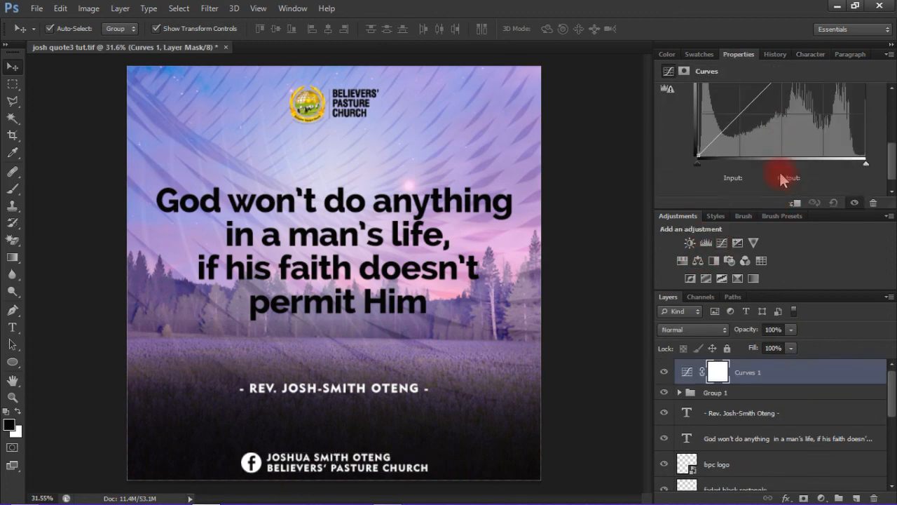